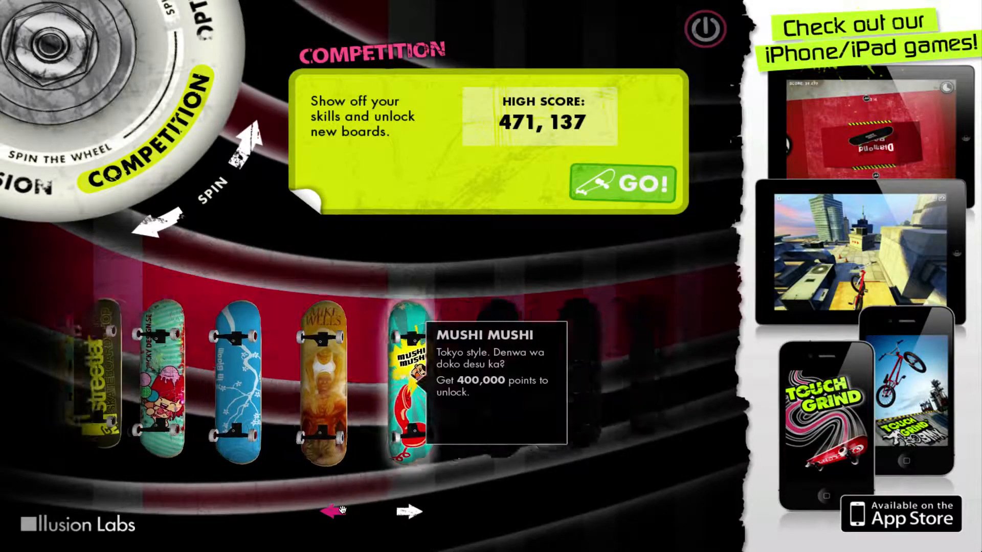
Browse boards past Picky Design, return to Mushi Mushi, then spin the wheel to How To.
{"action": "left_click", "coordinate": [333, 511]}
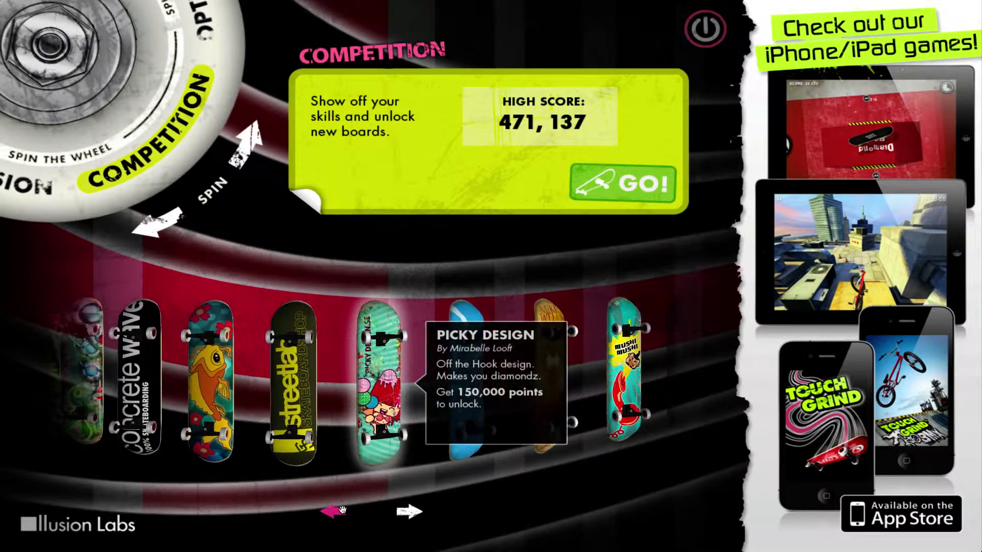
{"action": "left_click", "coordinate": [624, 184]}
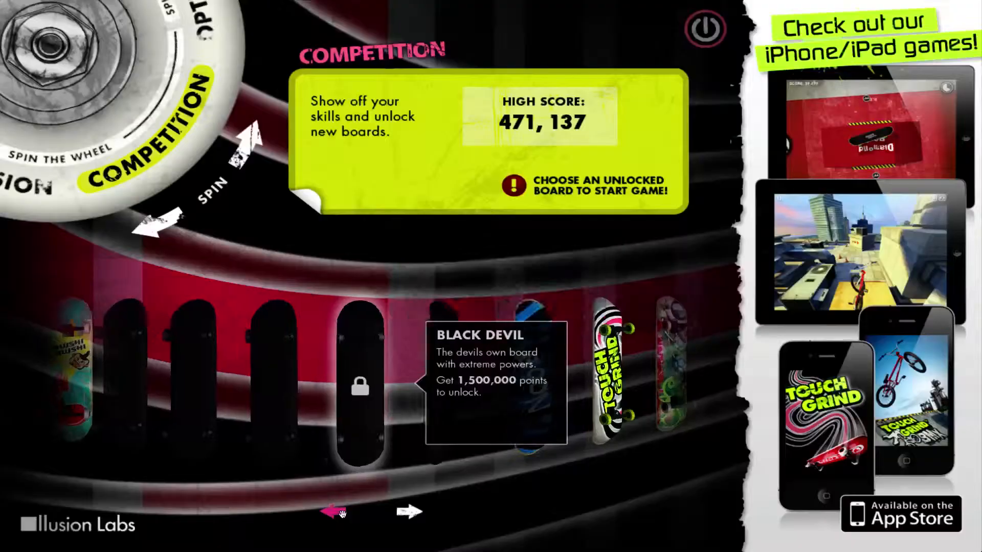
{"action": "left_click", "coordinate": [334, 511]}
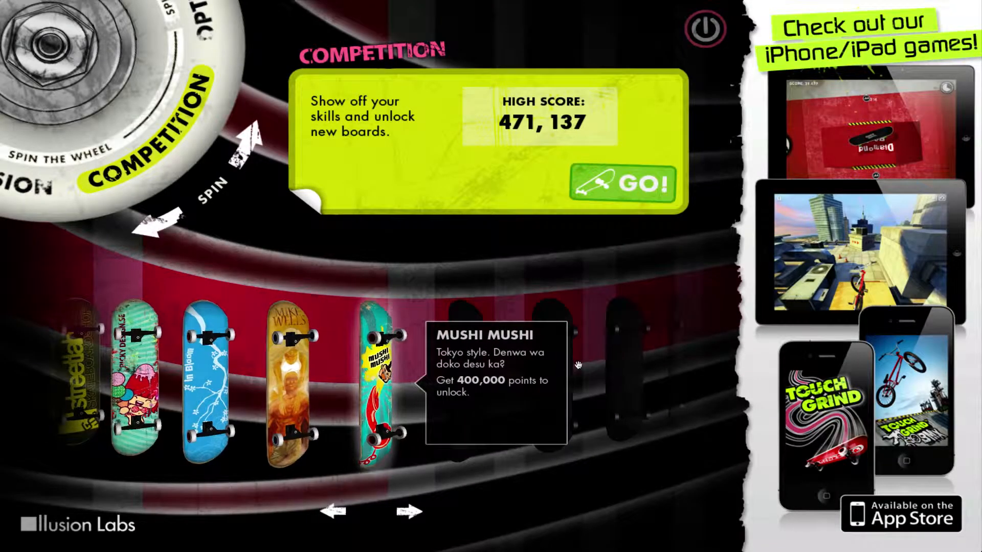
{"action": "left_click", "coordinate": [623, 184]}
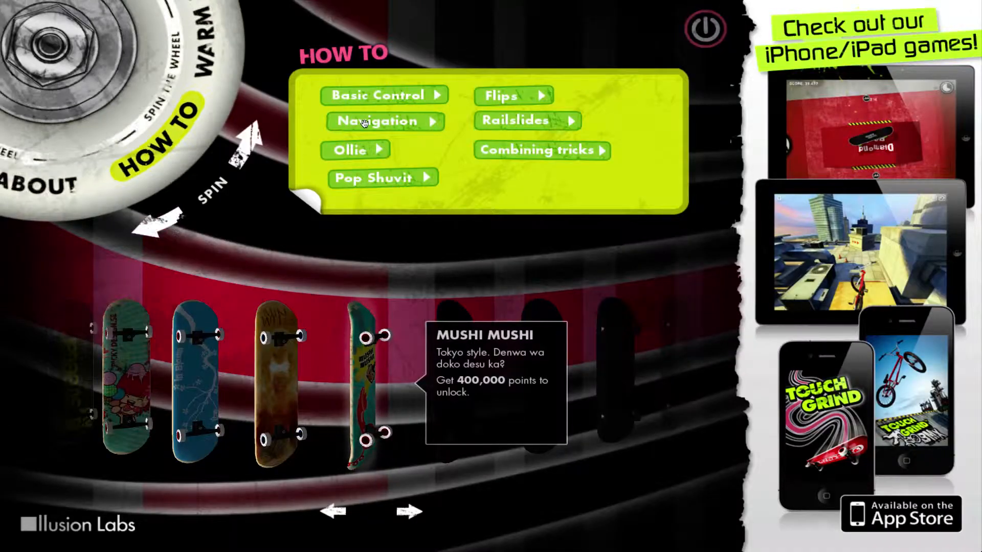
Spin the mode wheel back to Competition, showing the 471,137 high score.
{"action": "left_click", "coordinate": [377, 120]}
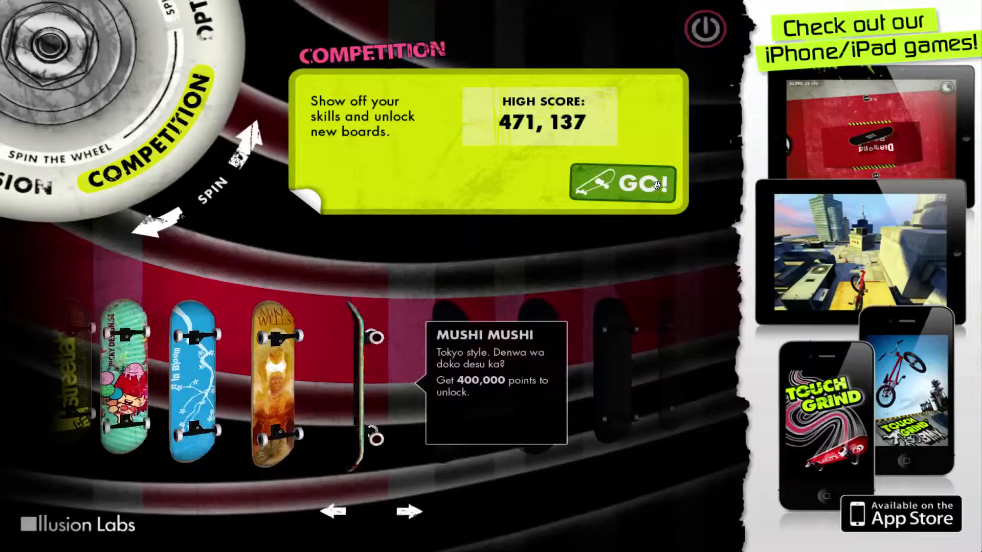
Switch to Warm Up and start skating the Mushi Mushi board in the backyard.
{"action": "left_click", "coordinate": [622, 184]}
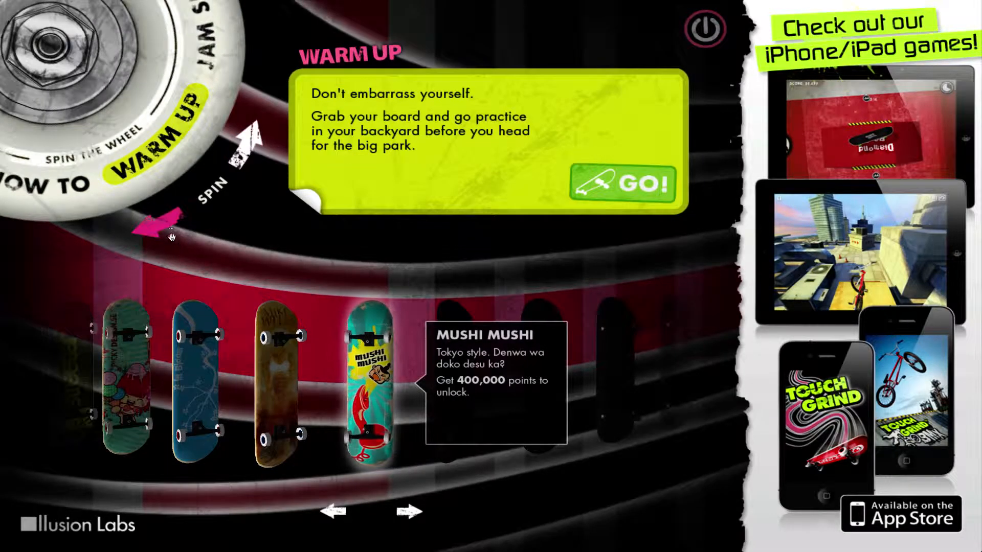
{"action": "left_click", "coordinate": [621, 184]}
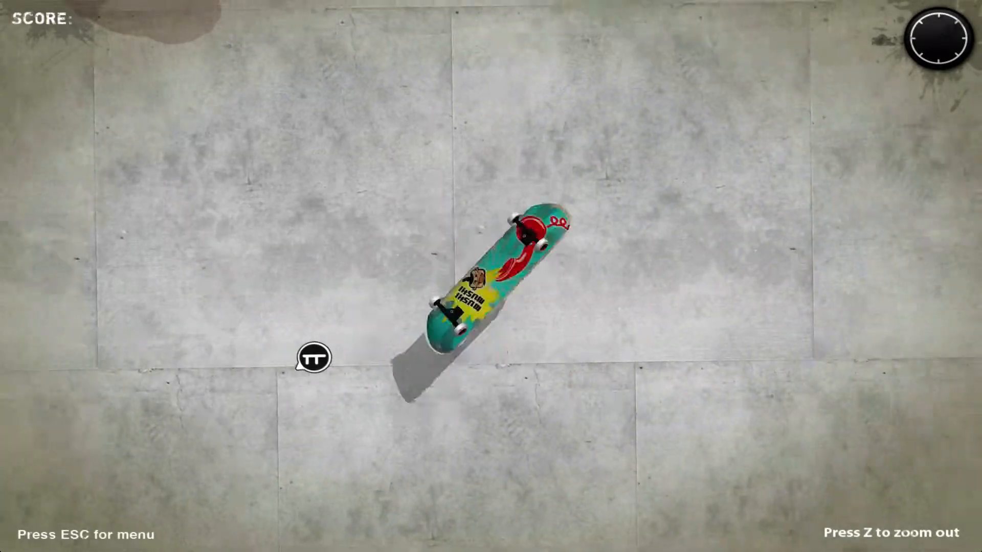